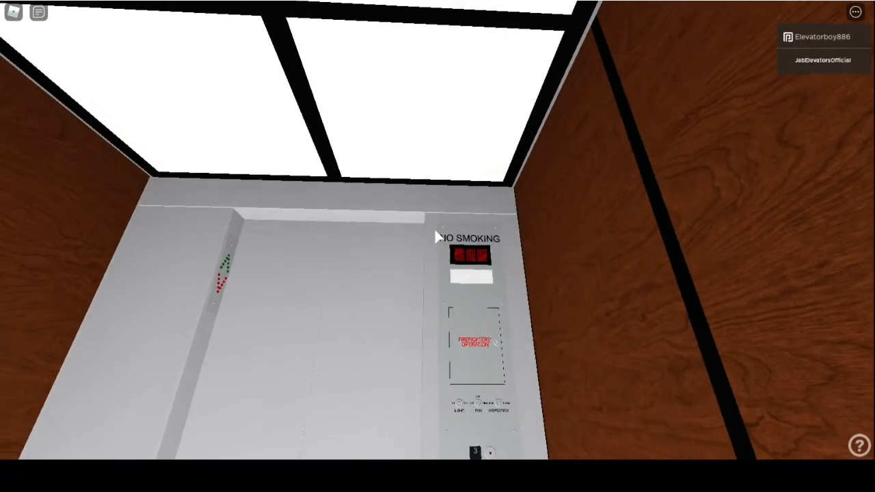
Step: Turn the camera to view the no smoking sign, floor display and firefighters' operation box
drag(437, 205, 438, 342)
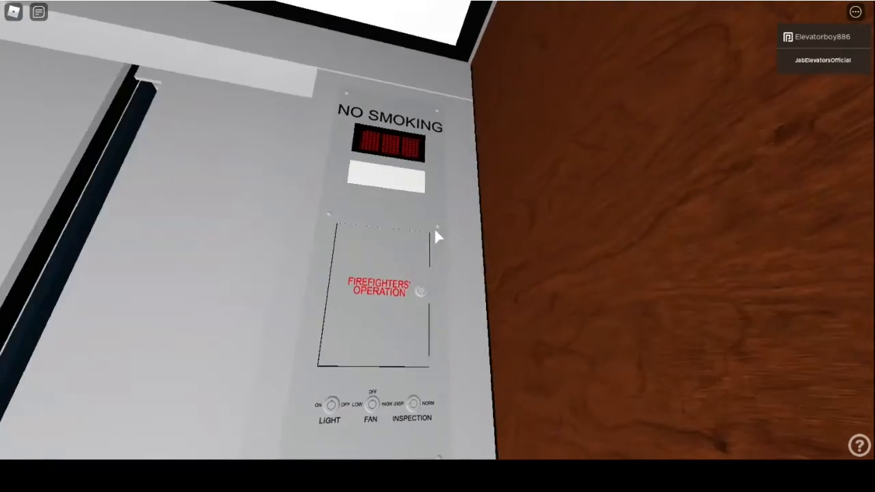
mouse_move(437, 246)
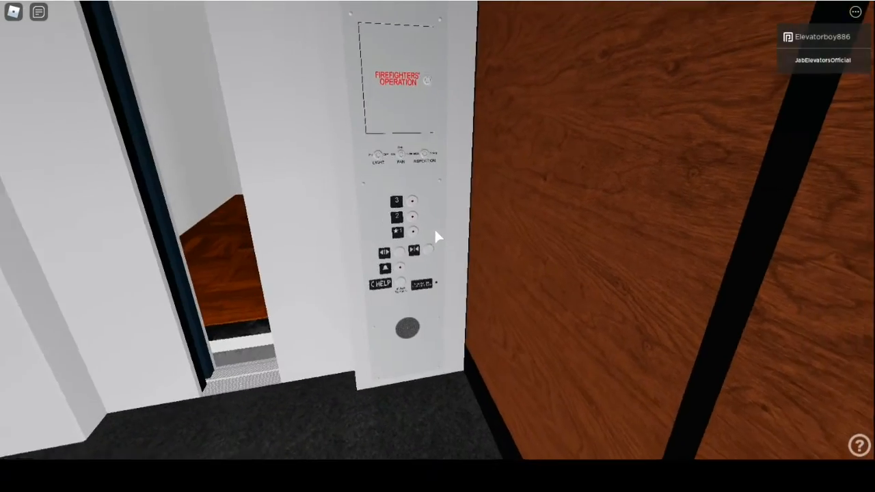
mouse_move(438, 246)
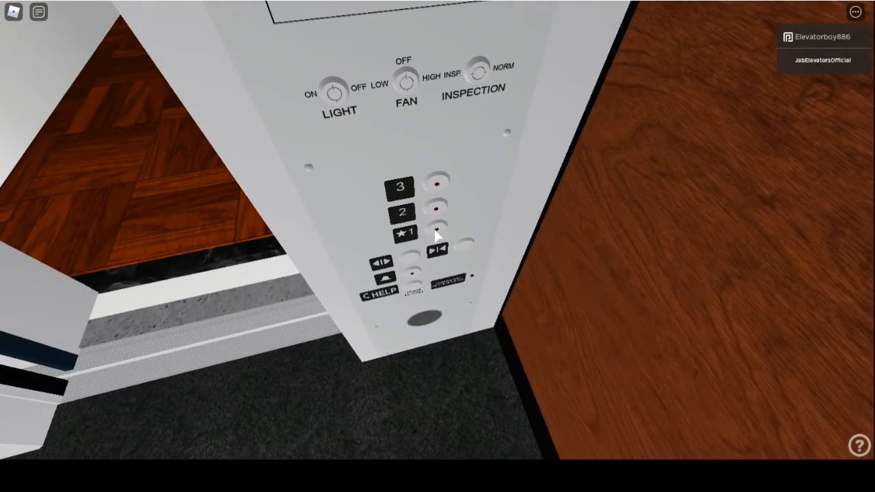